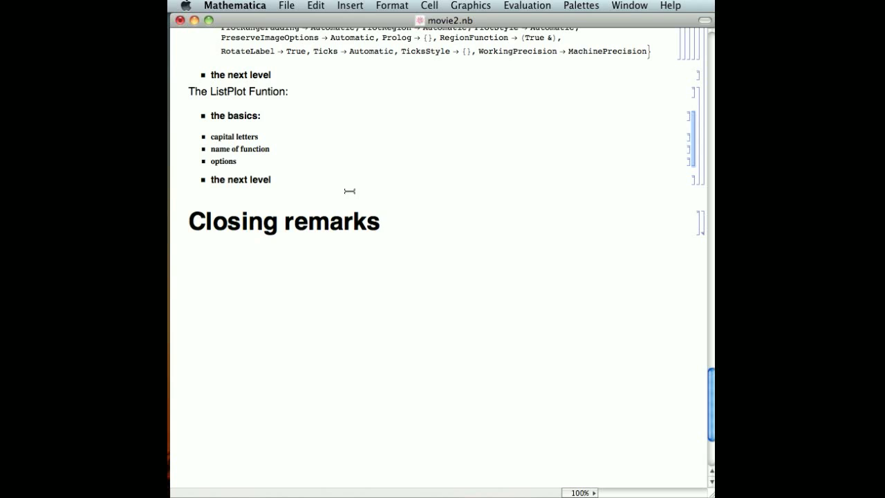
pyautogui.moveTo(263, 147)
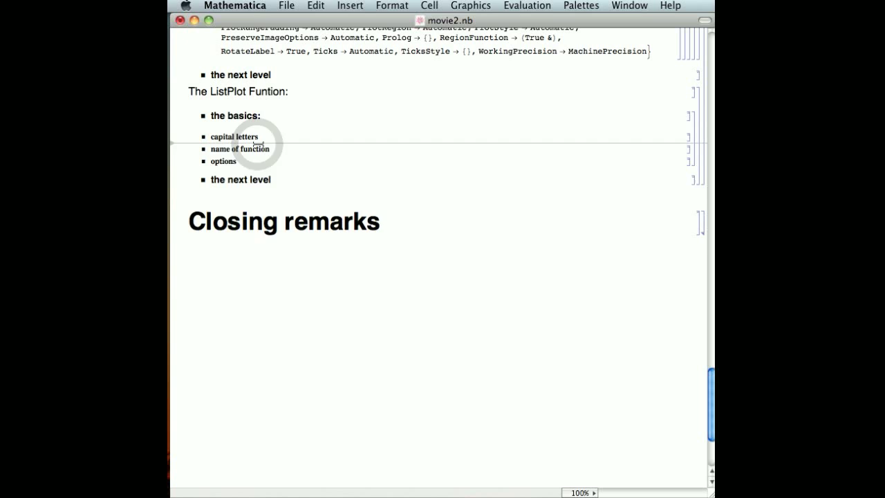
pyautogui.write('ListPlo')
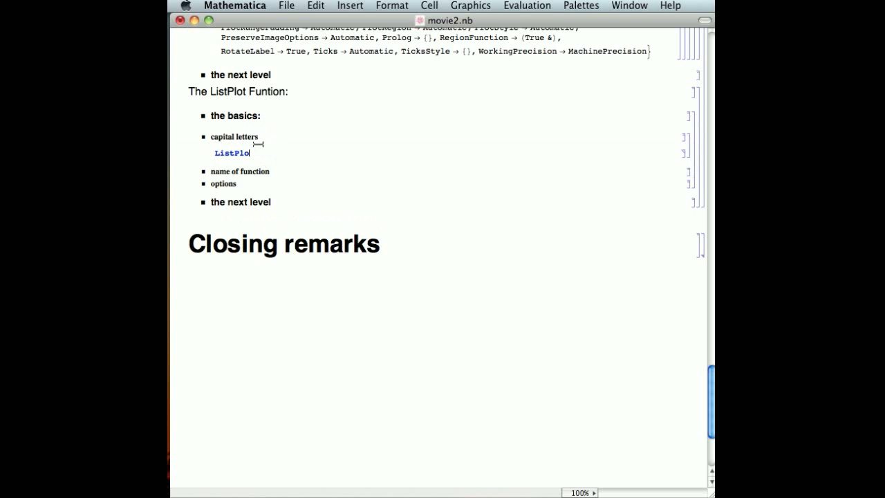
pyautogui.write('t')
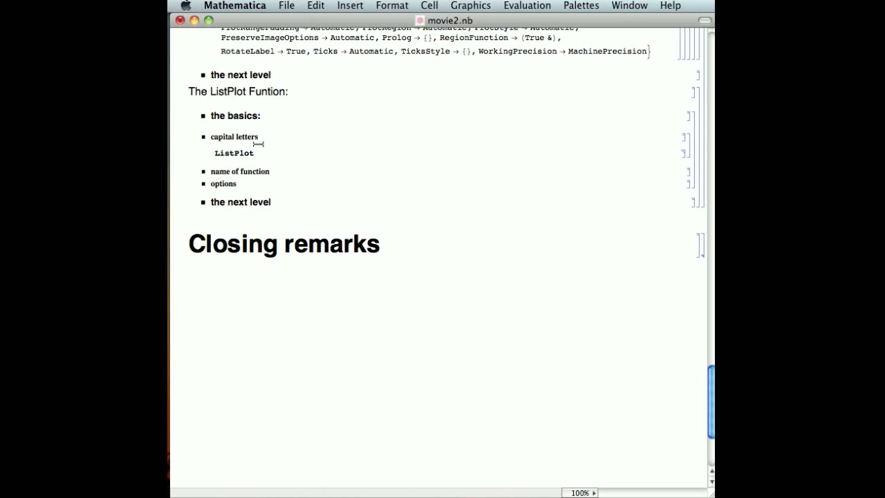
pyautogui.moveTo(238, 180)
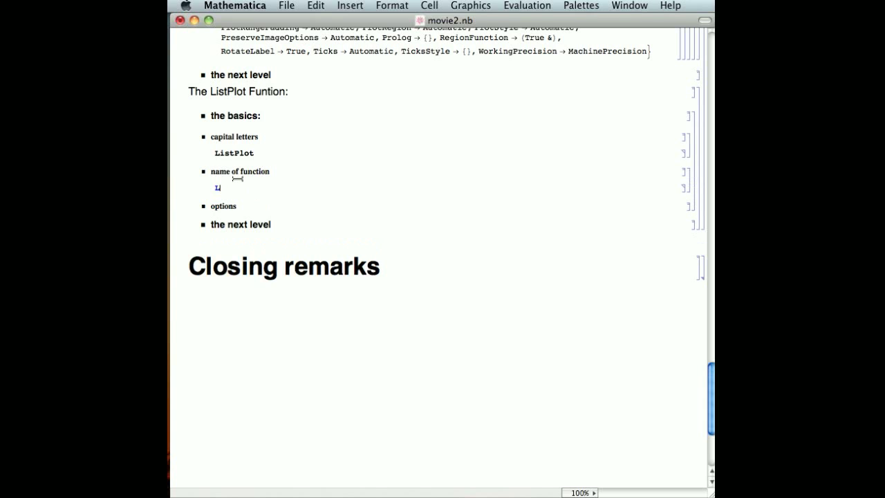
pyautogui.write('ListPlot[p')
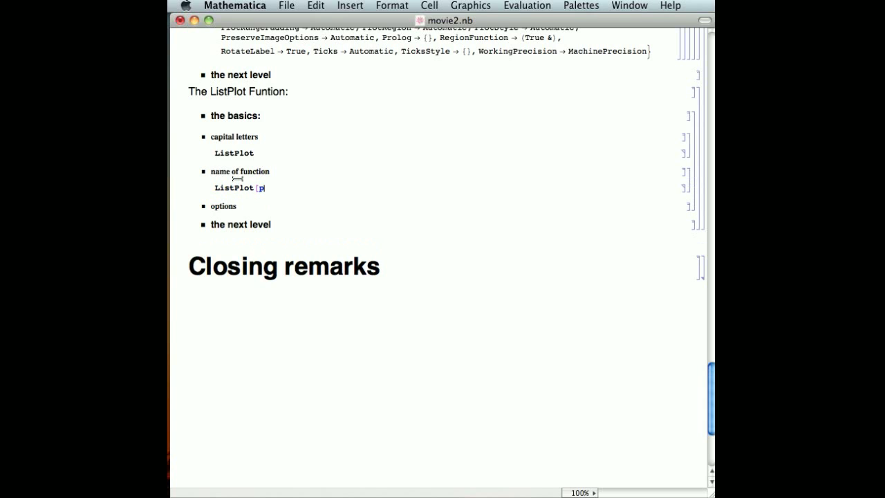
pyautogui.write('ositiondata')
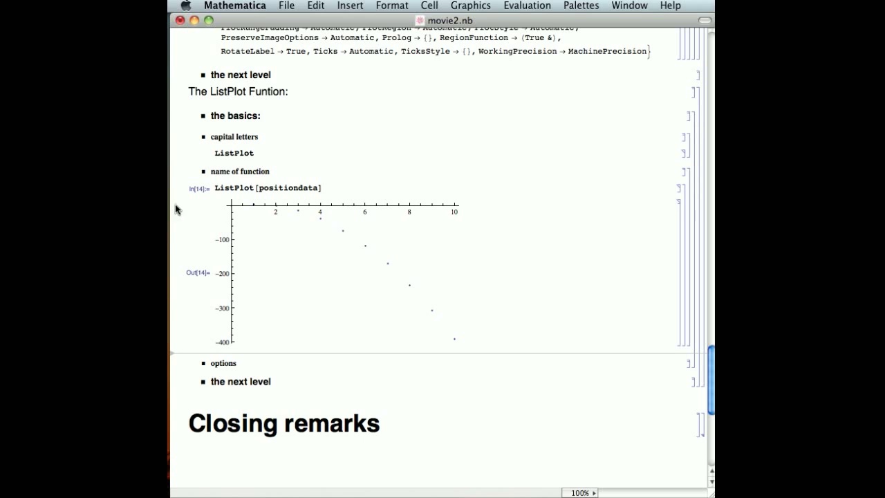
pyautogui.moveTo(483, 342)
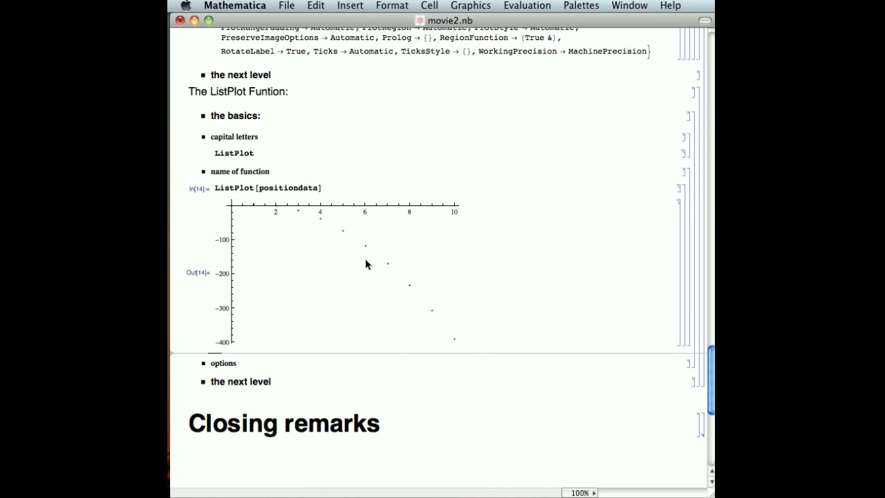
pyautogui.moveTo(326, 188)
pyautogui.write('ListPlot[positiondata')
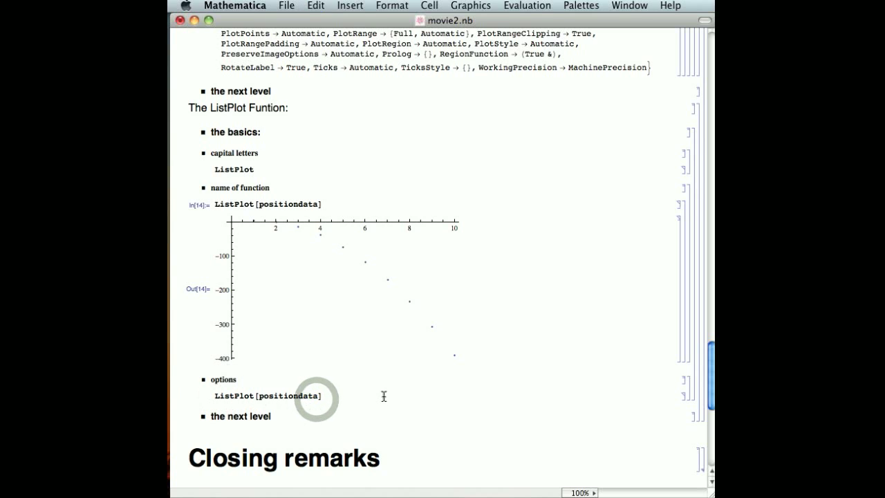
pyautogui.write(',')
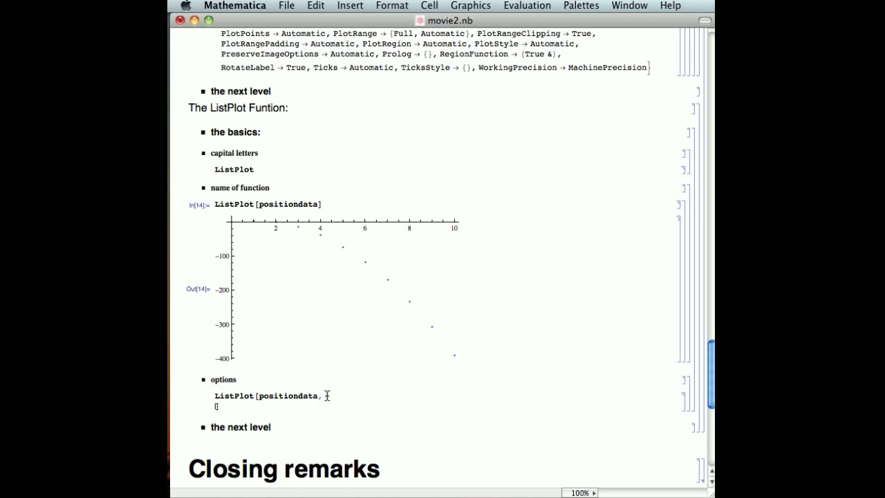
pyautogui.moveTo(326, 401)
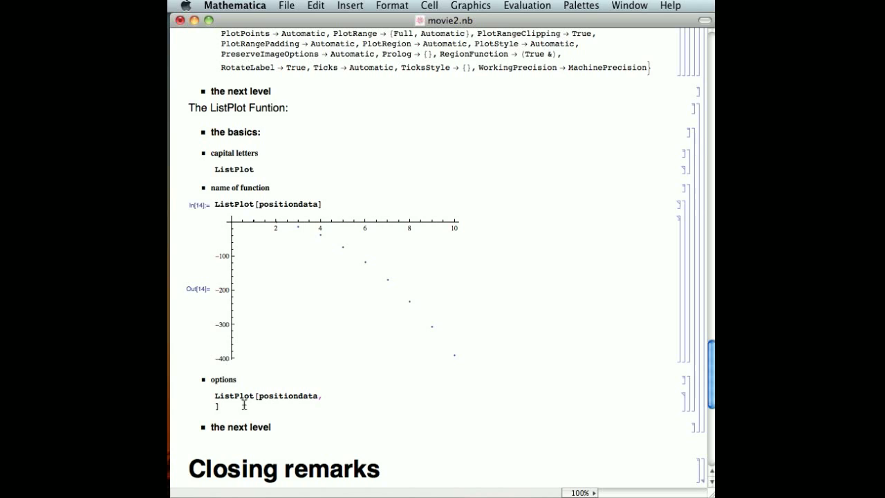
pyautogui.write('PlotLabel')
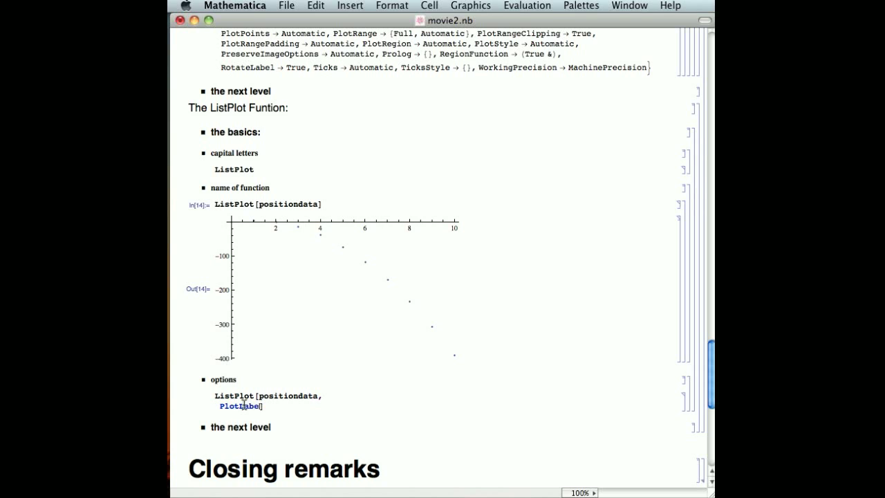
pyautogui.write('->')
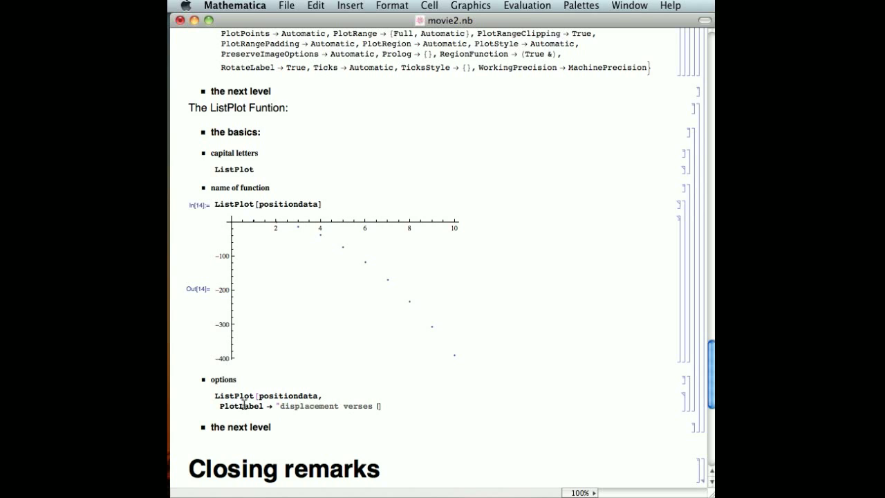
pyautogui.write('time of falling object')
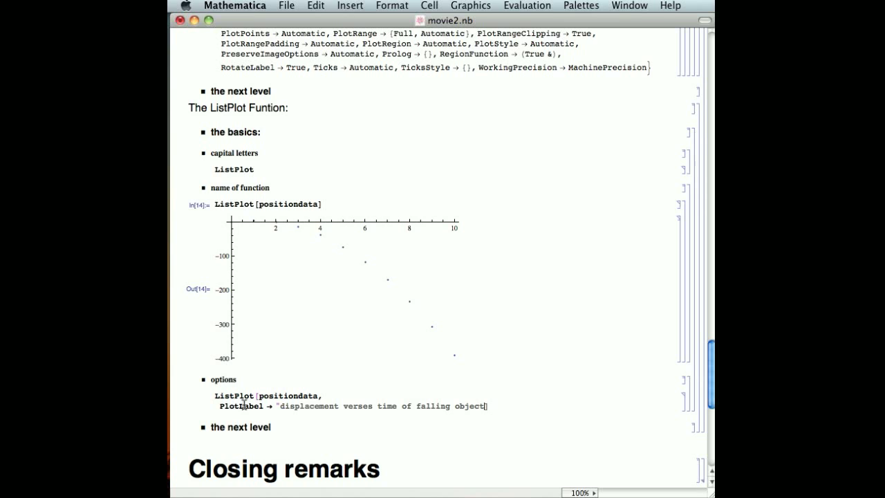
pyautogui.write('"')
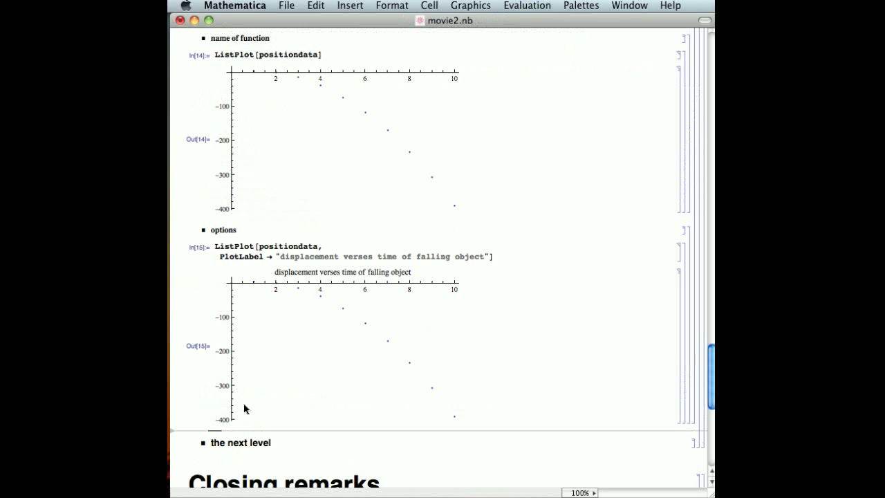
pyautogui.moveTo(491, 258)
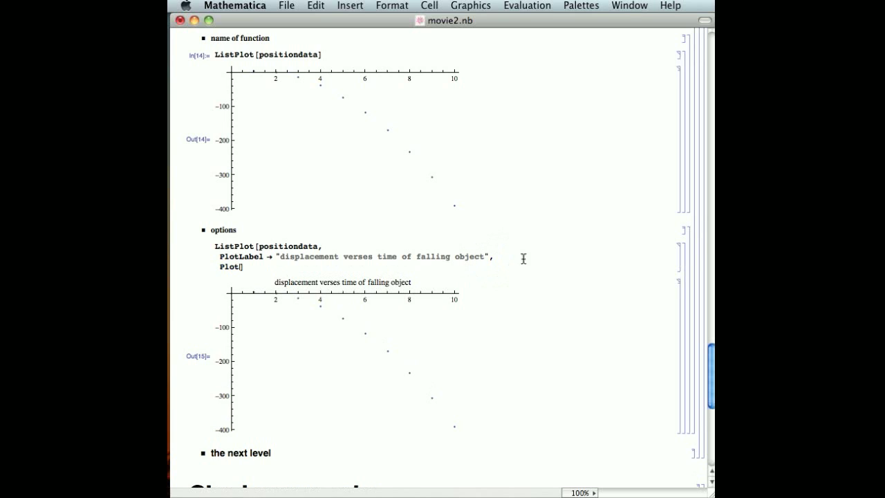
pyautogui.write('St')
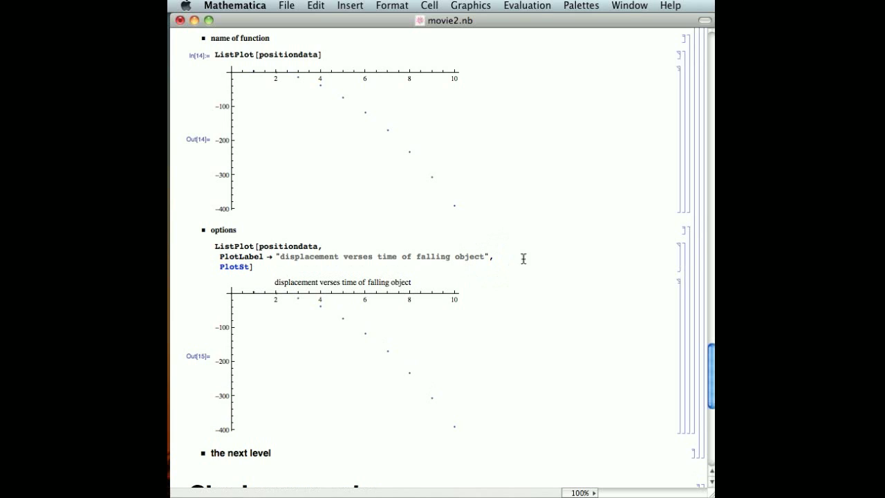
pyautogui.write('yle ->')
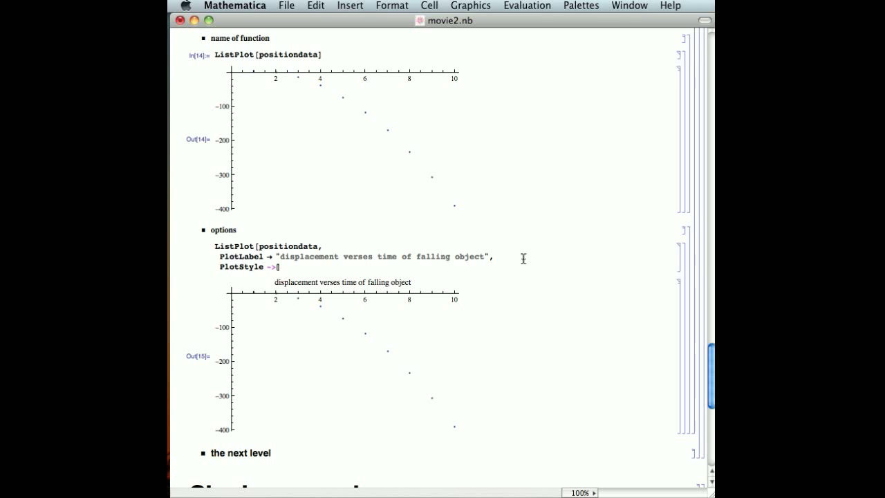
pyautogui.write('Blue')
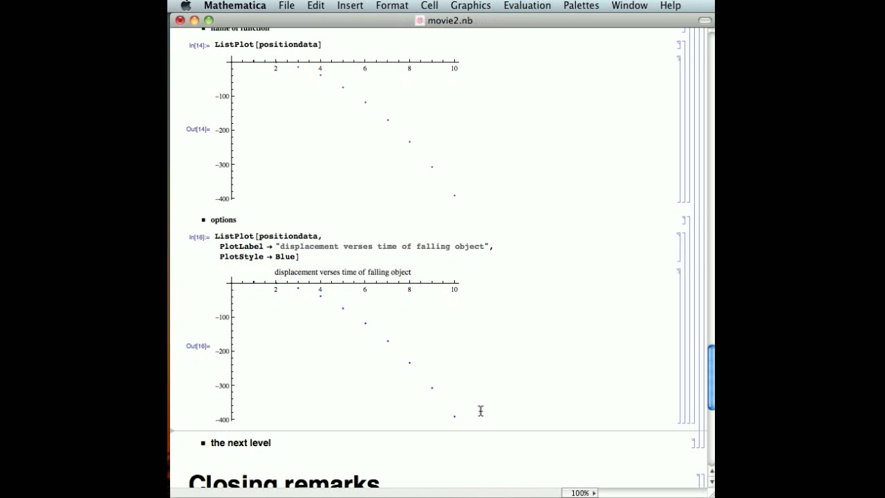
pyautogui.moveTo(454, 438)
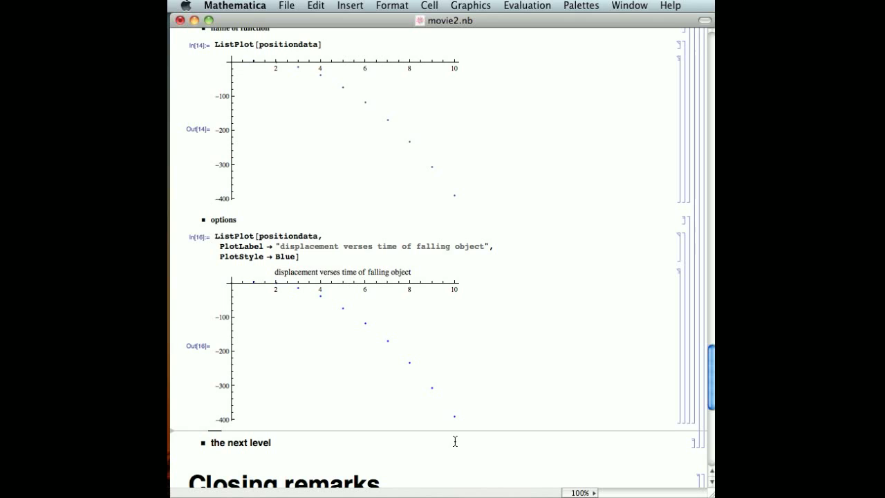
pyautogui.moveTo(404, 443)
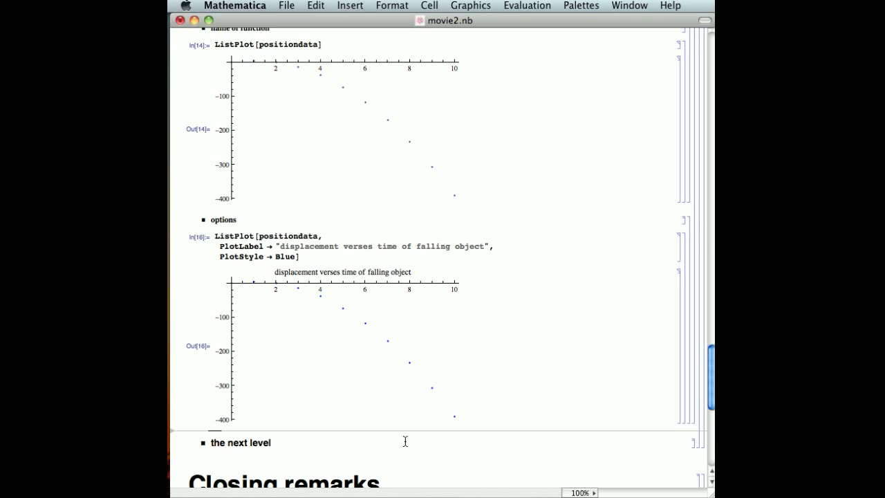
pyautogui.moveTo(329, 406)
pyautogui.write('??')
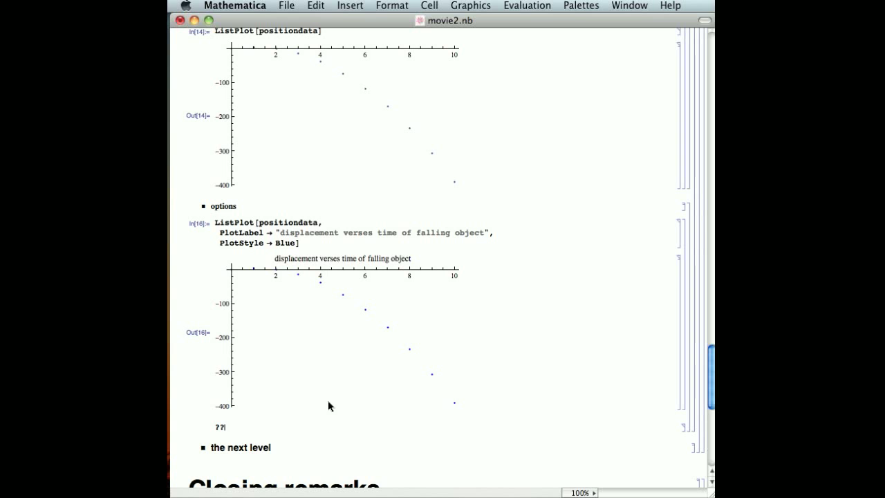
pyautogui.write('ListPlot')
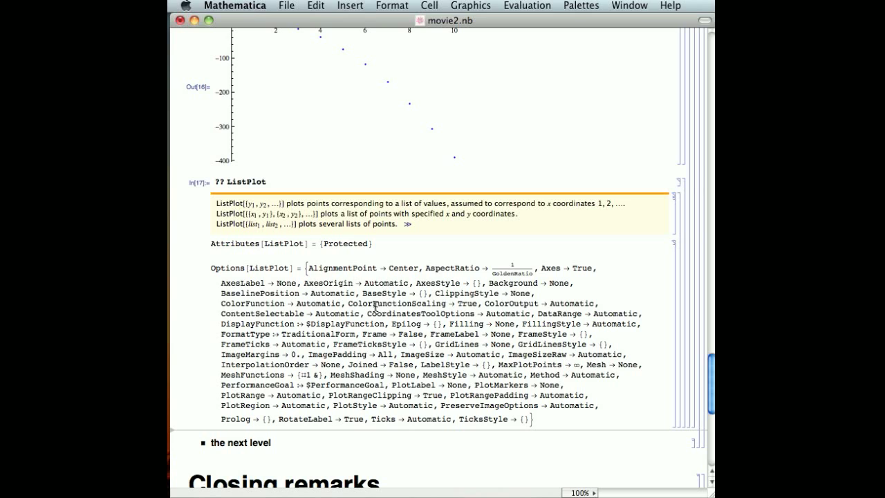
pyautogui.moveTo(481, 396)
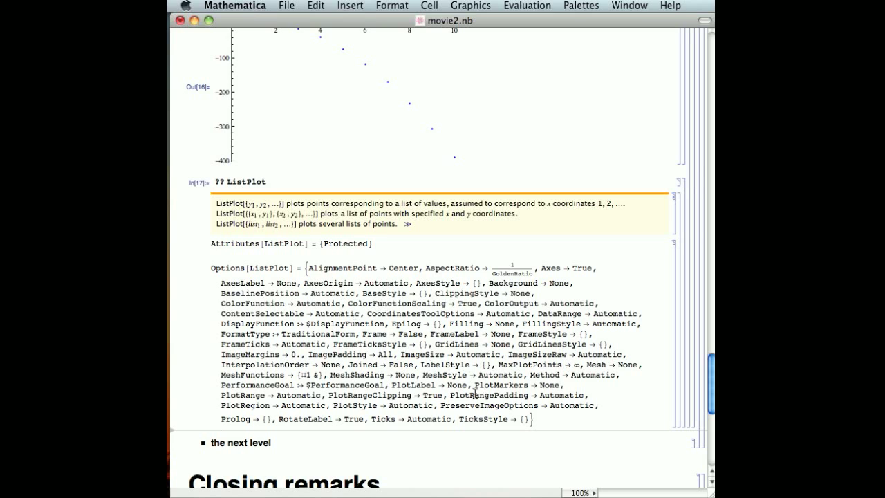